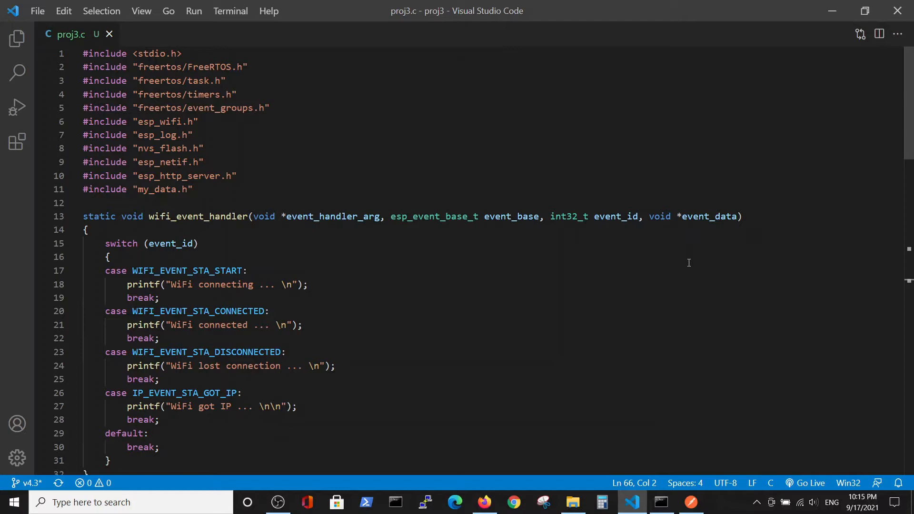
mouse_move(651, 279)
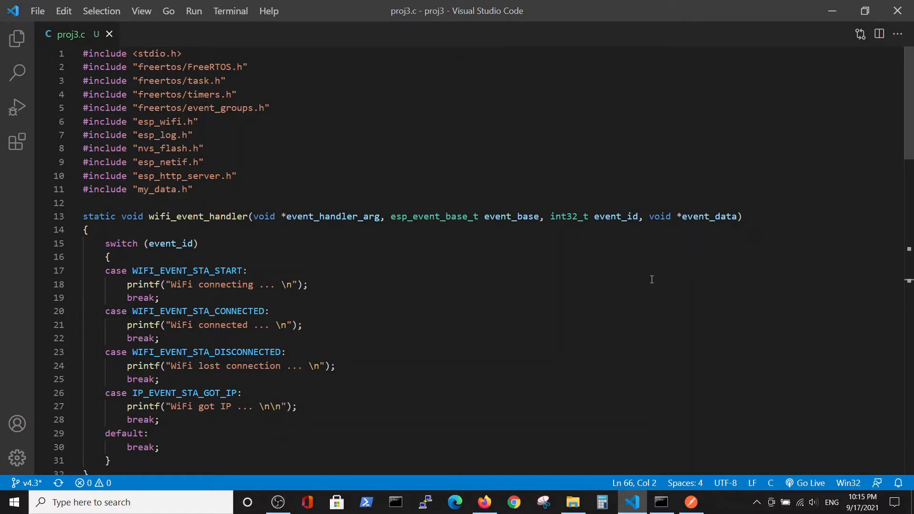
mouse_move(366, 196)
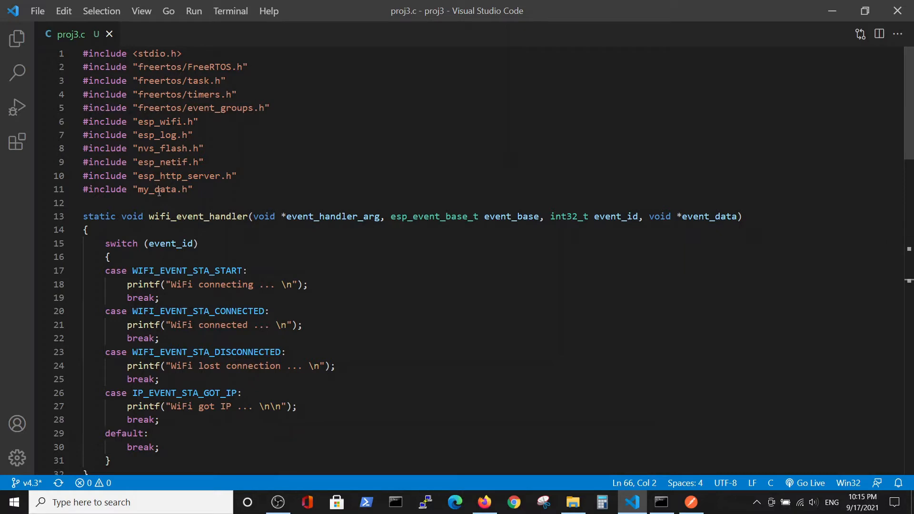
mouse_move(188, 252)
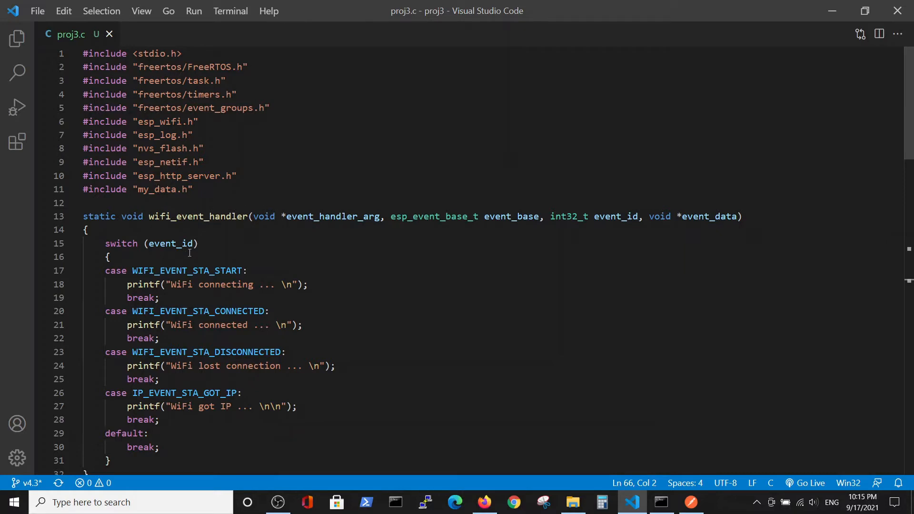
mouse_move(349, 263)
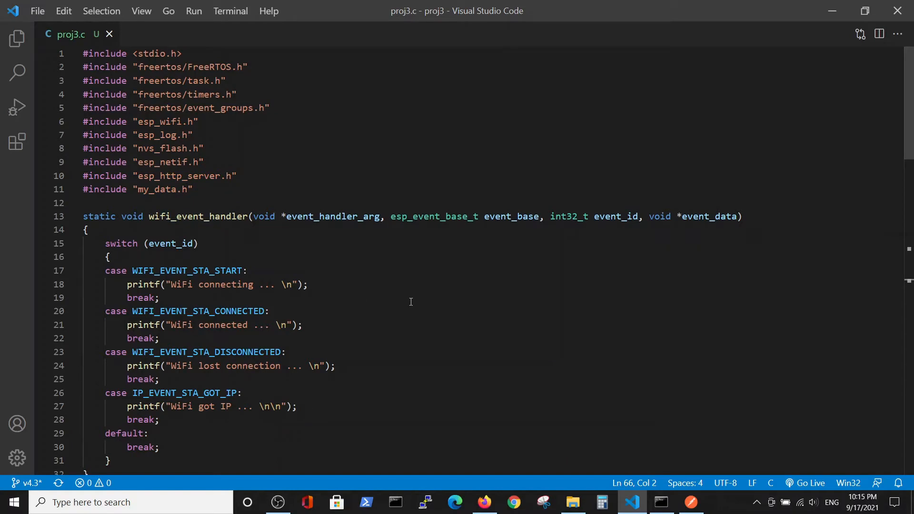
Scroll through proj3.c to review the HTTP server code
scroll("down", 3)
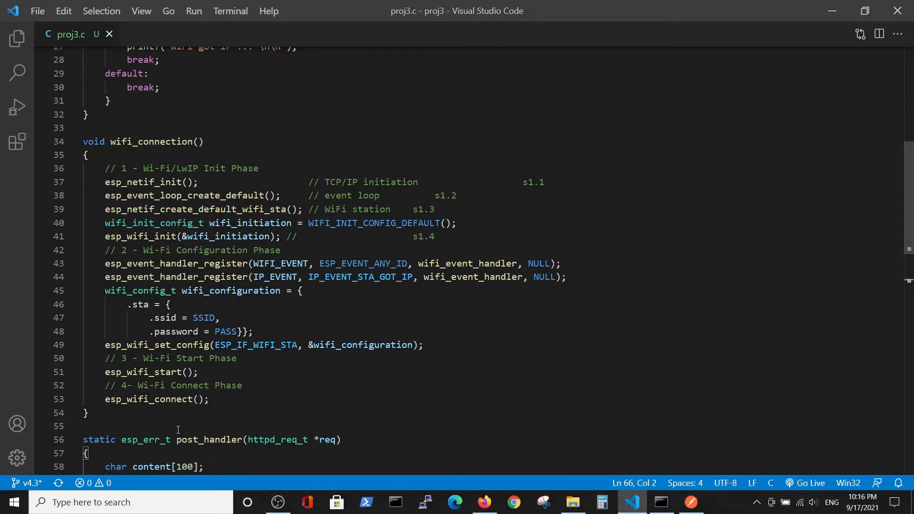
mouse_move(279, 354)
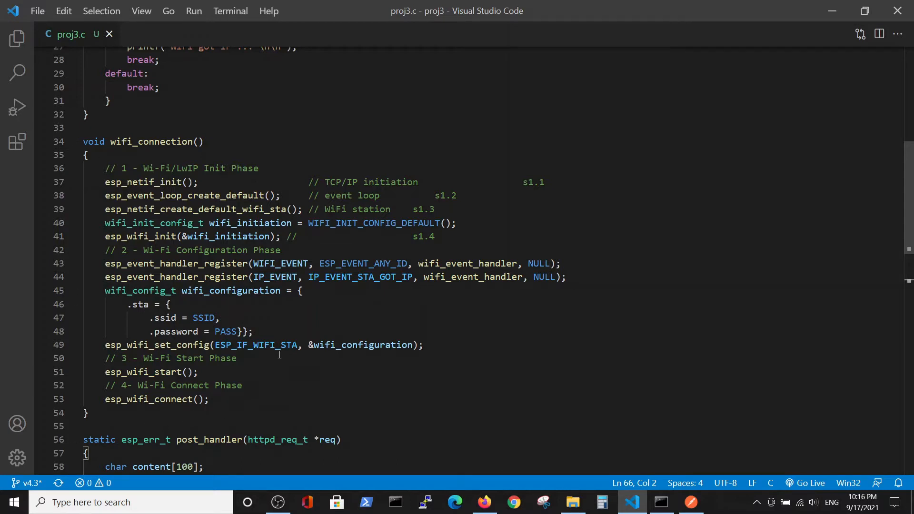
mouse_move(322, 357)
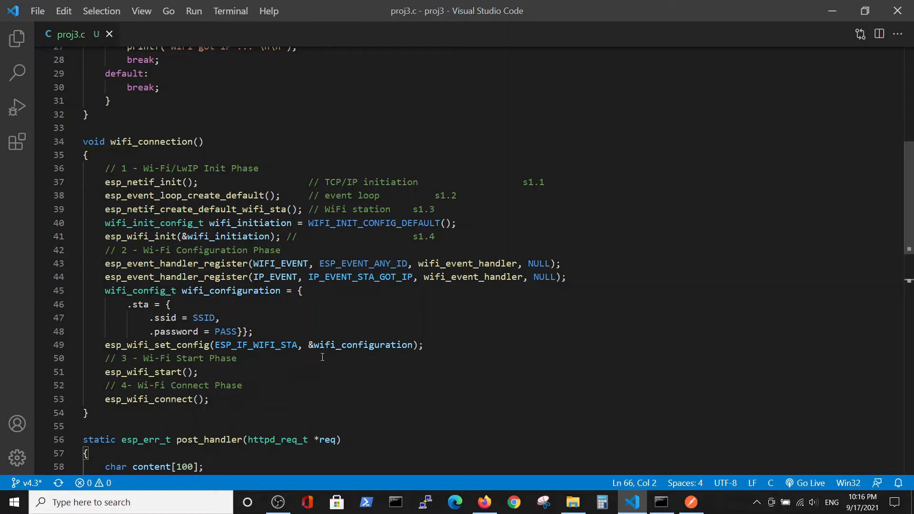
scroll("down", 3)
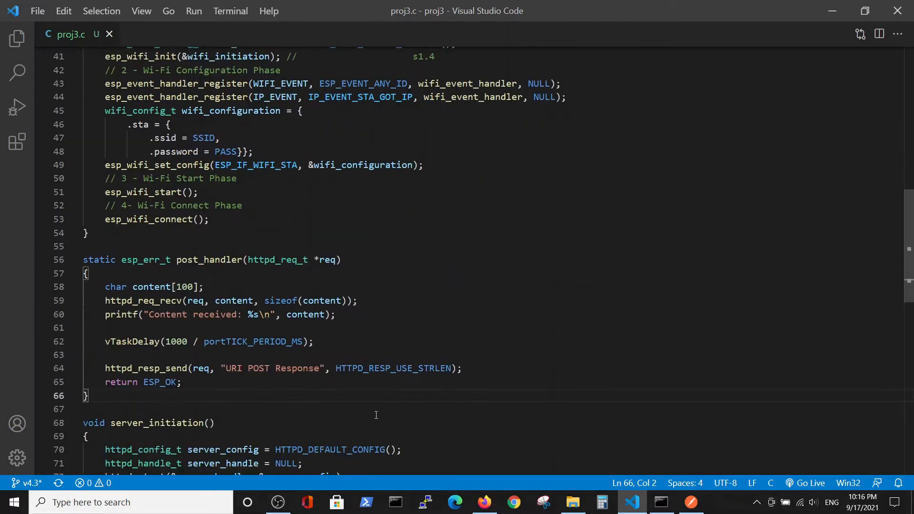
scroll("down", 3)
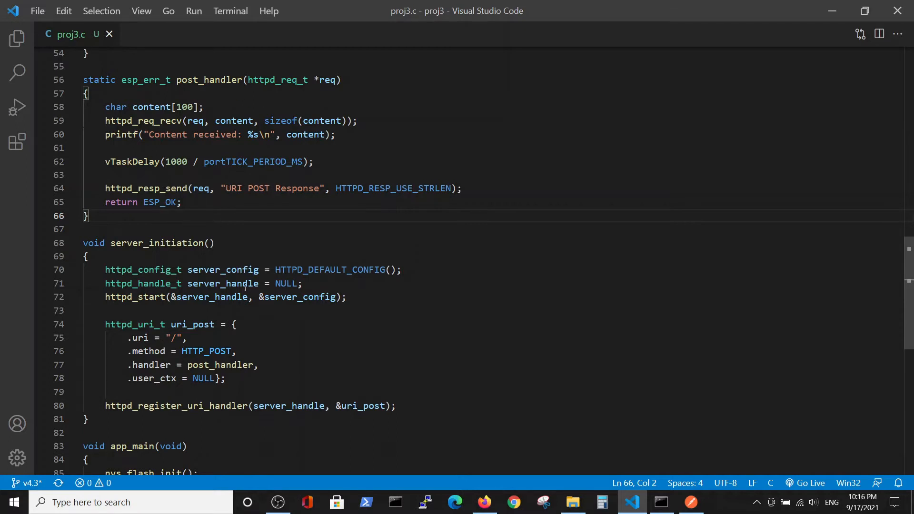
scroll("down", 3)
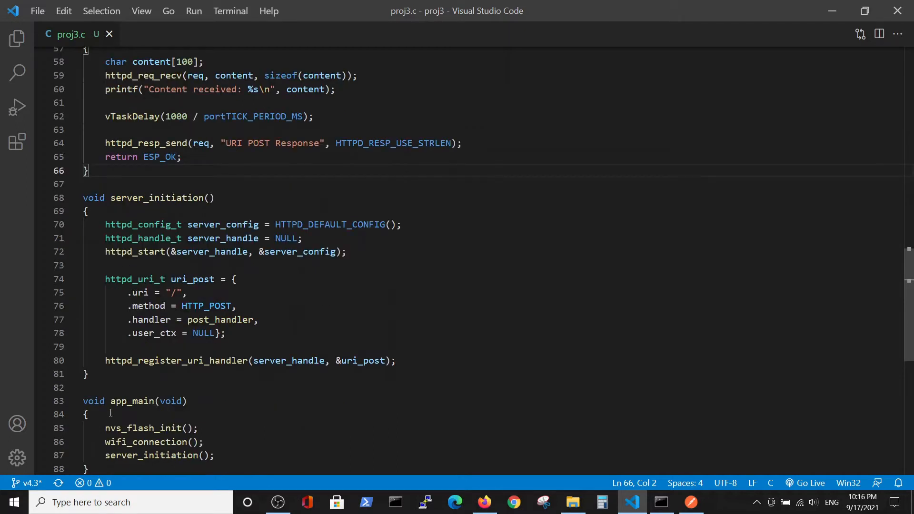
mouse_move(153, 455)
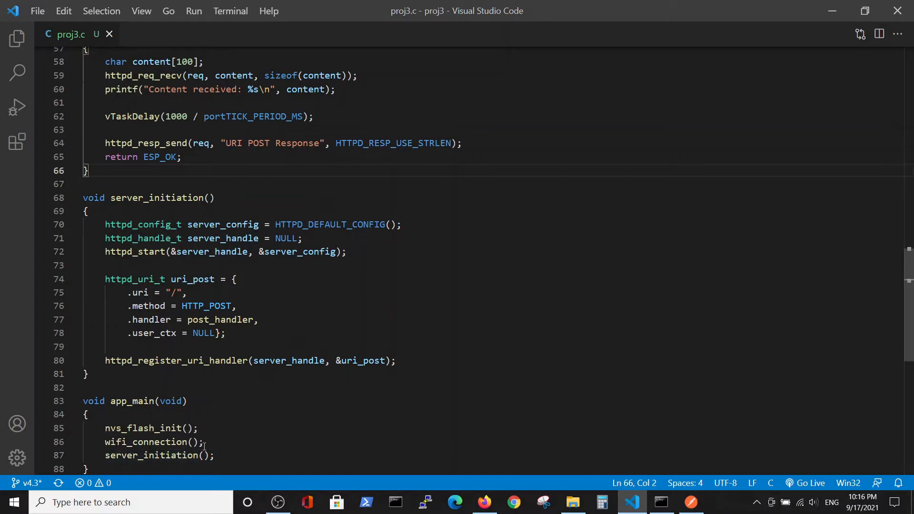
mouse_move(149, 428)
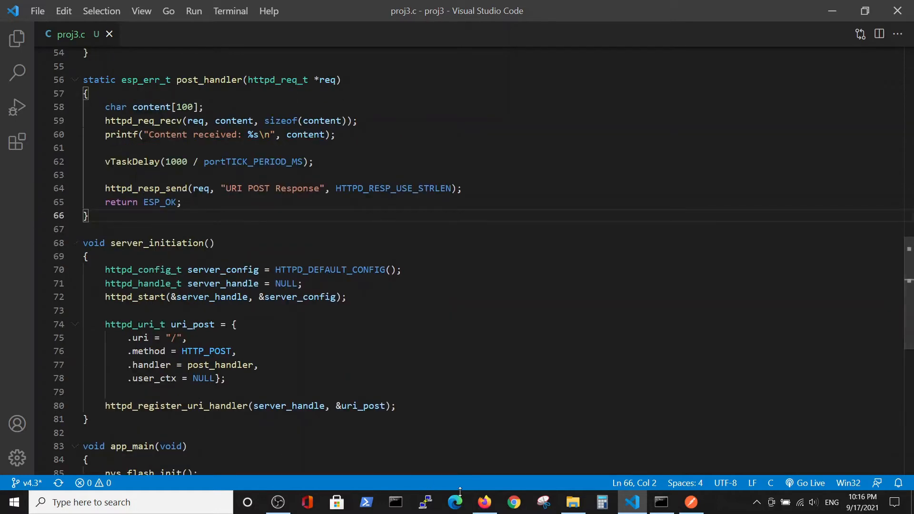
Switch to Firefox's ESP-IDF HTTP Server guide and scroll to the POST handler example
left_click(484, 502)
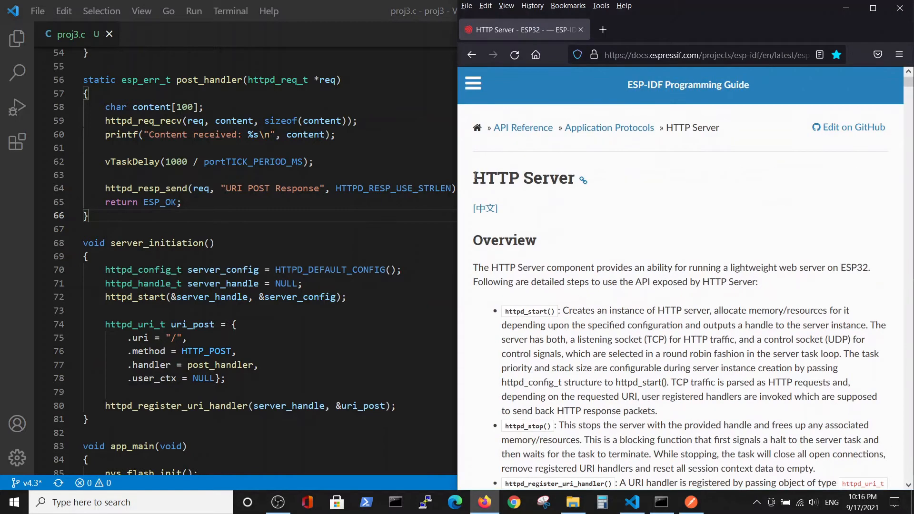
mouse_move(523, 46)
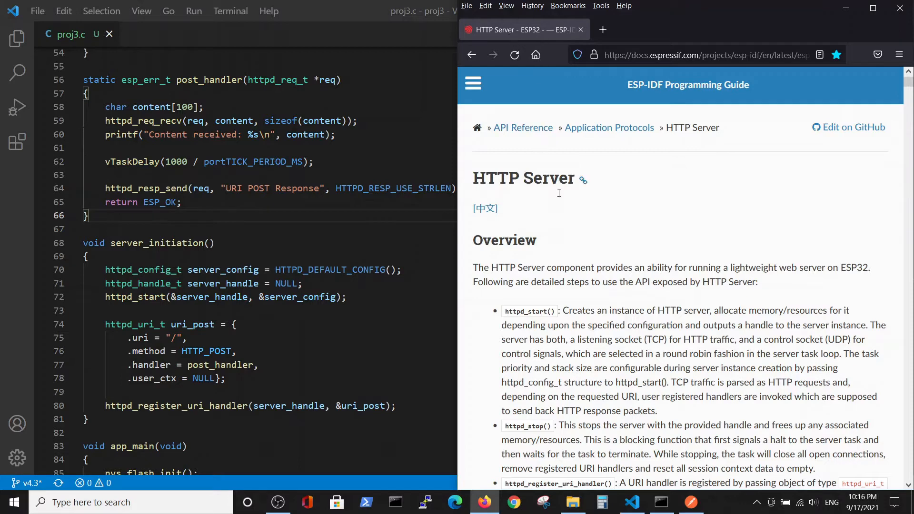
scroll("down", 3)
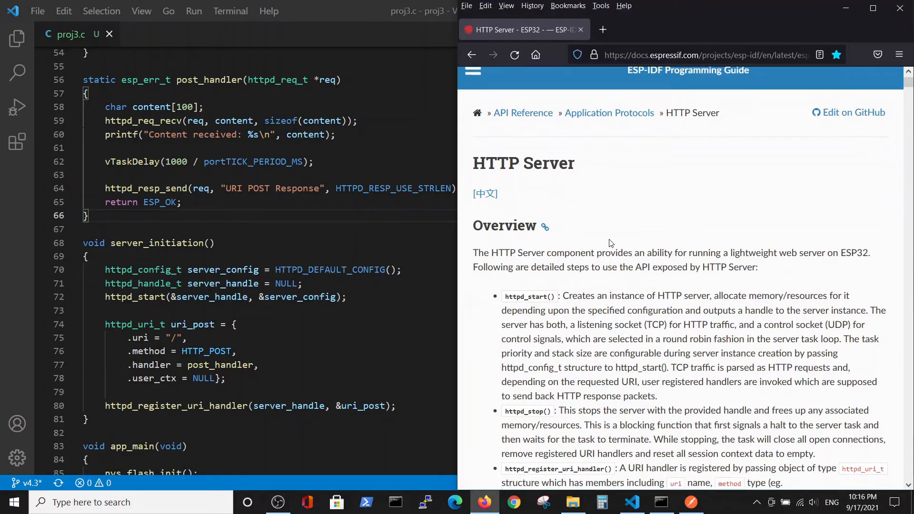
scroll("down", 3)
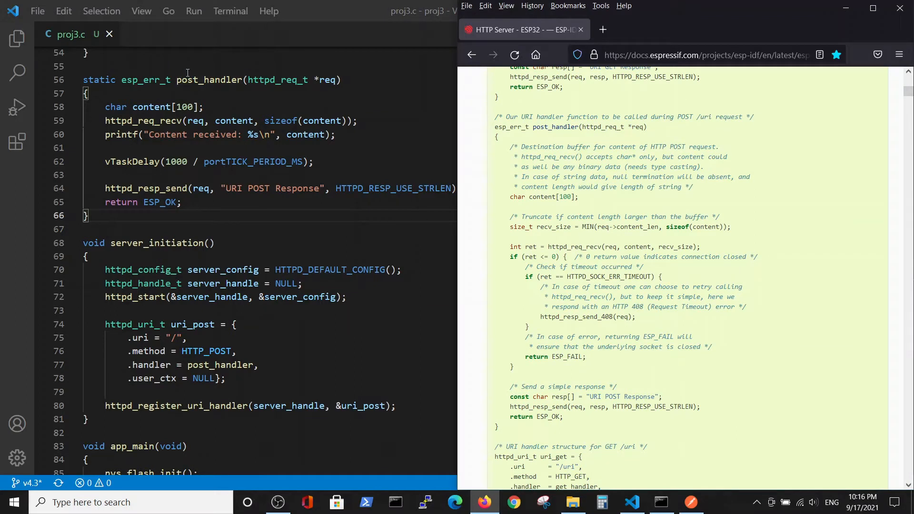
mouse_move(206, 80)
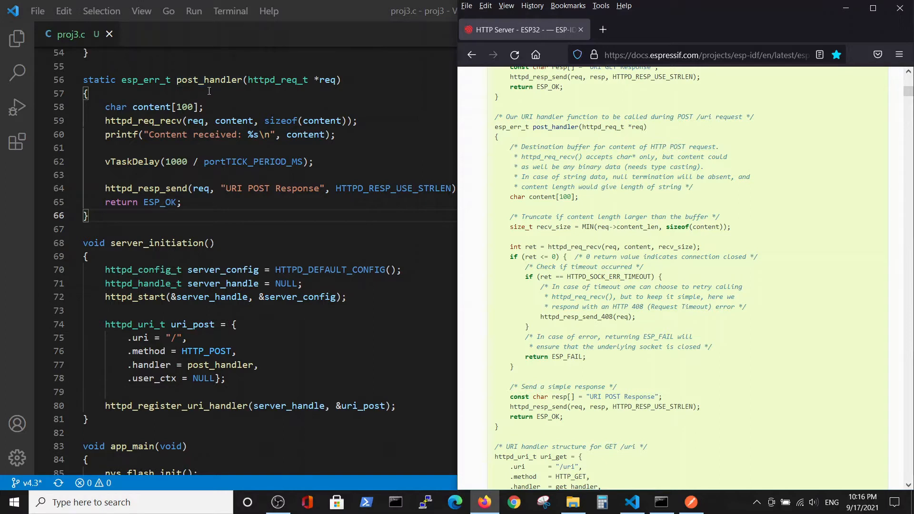
Scroll to the uri_post/start_webserver example and highlight its receive-timeout error-handling block
scroll("down", 3)
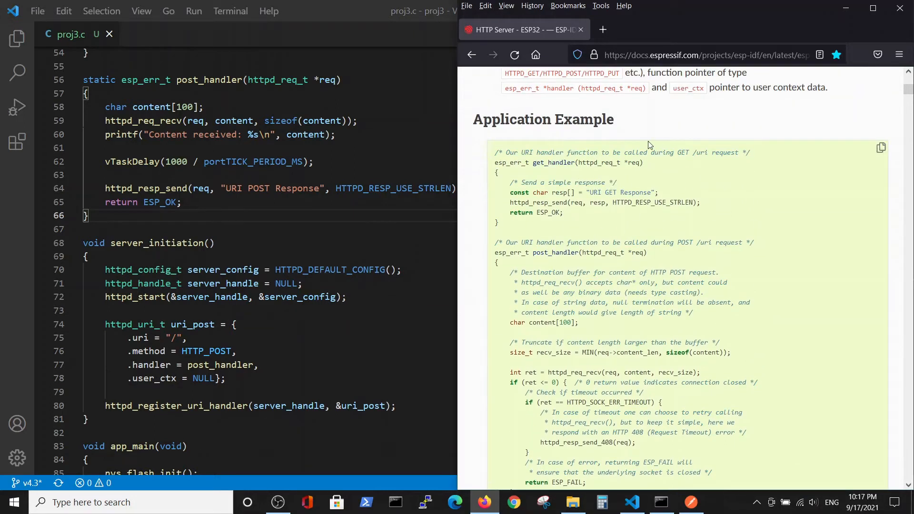
scroll("down", 3)
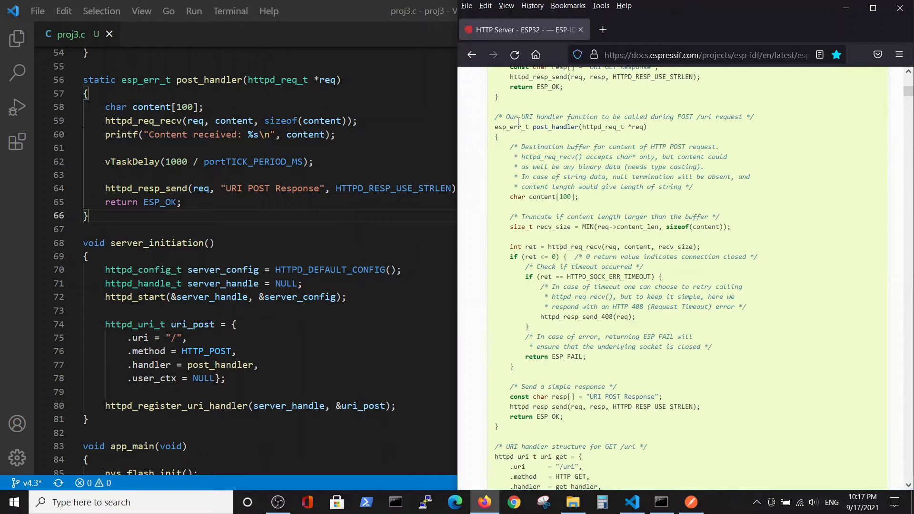
mouse_move(632, 146)
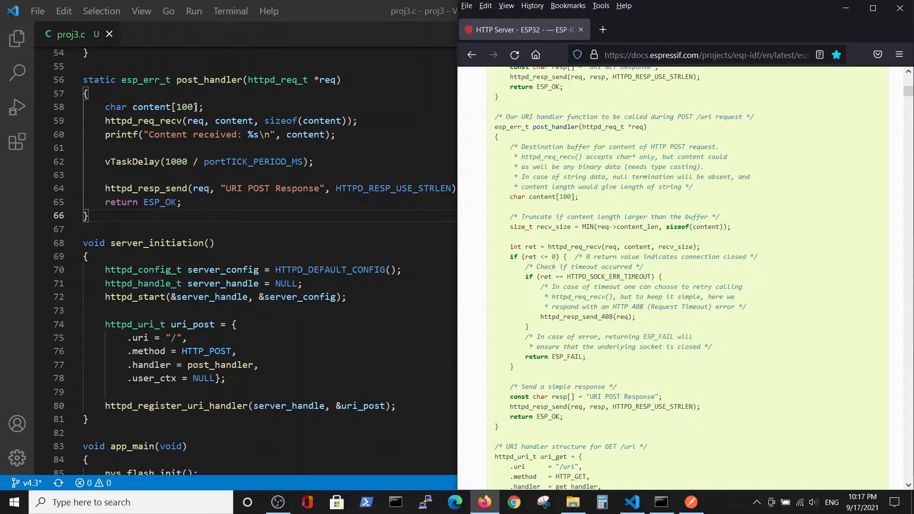
mouse_move(196, 121)
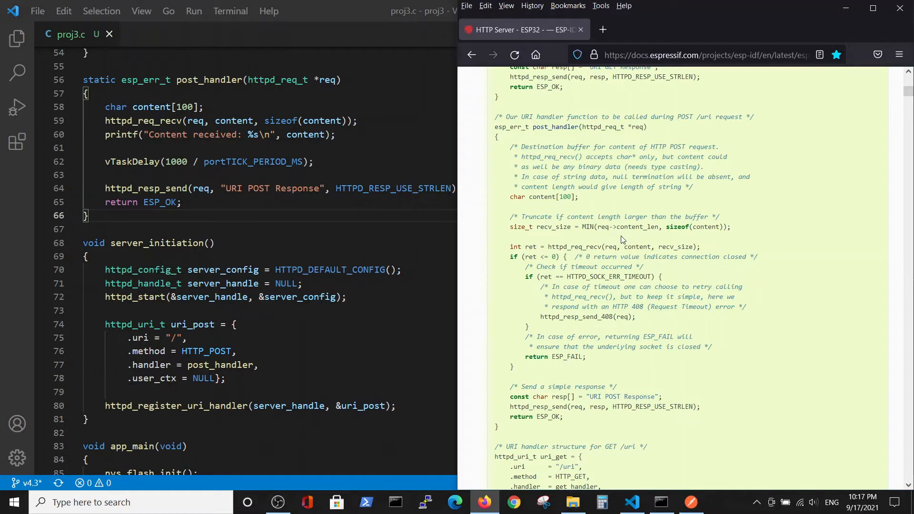
mouse_move(610, 227)
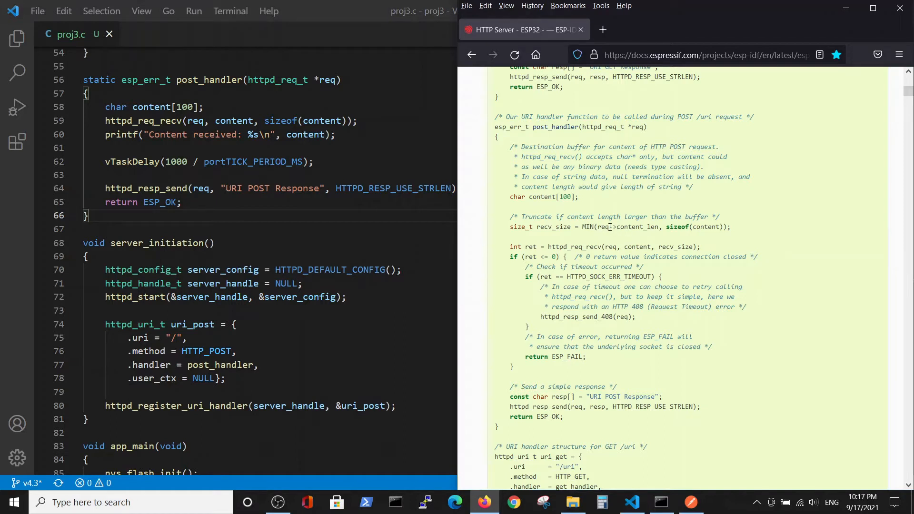
mouse_move(645, 235)
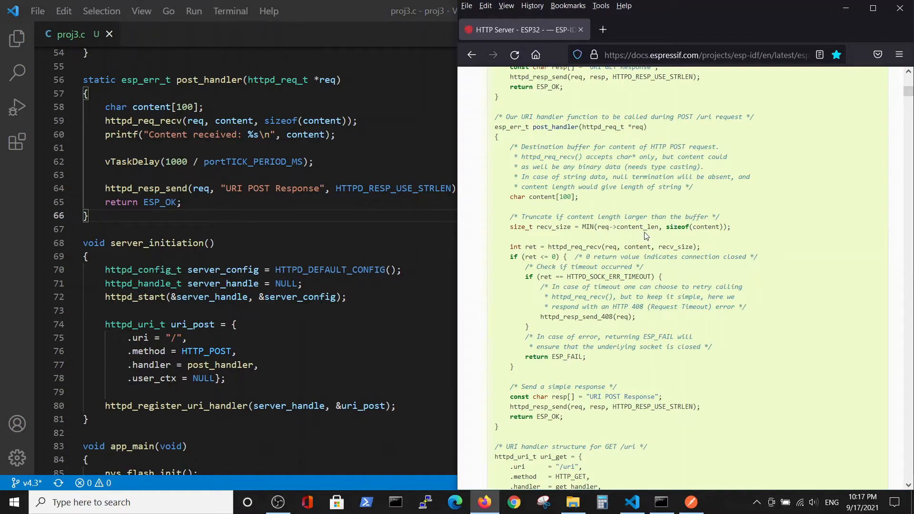
mouse_move(640, 204)
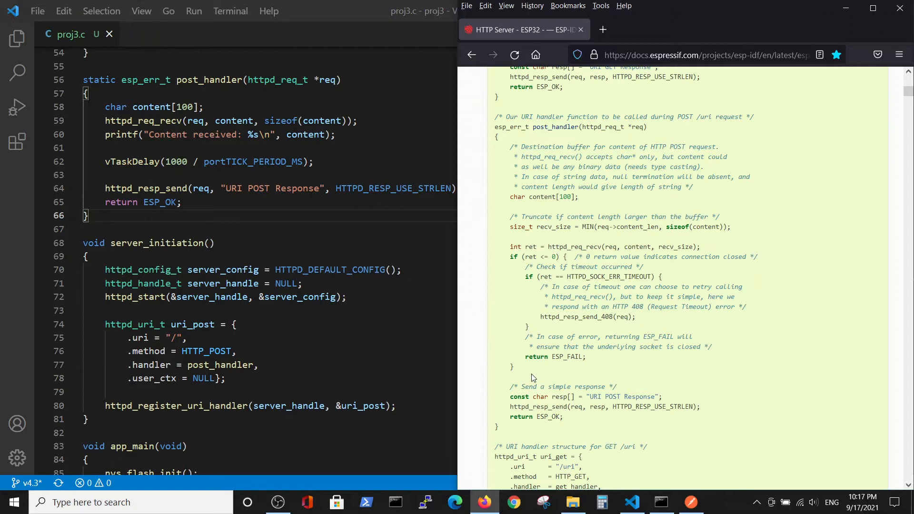
left_click_drag(512, 256, 527, 326)
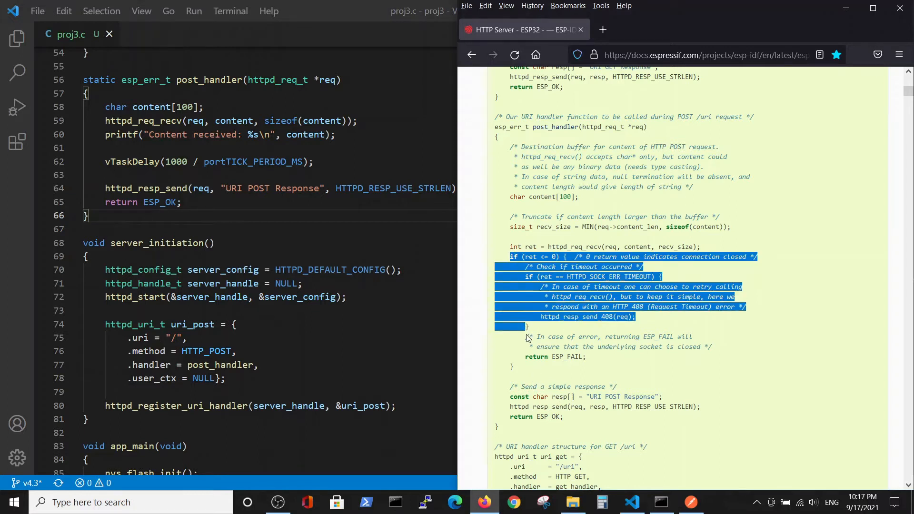
left_click(548, 320)
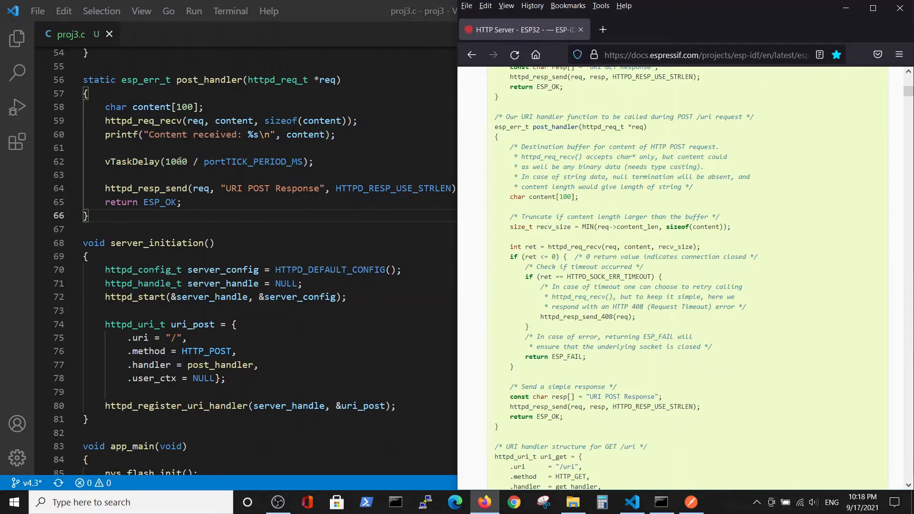
mouse_move(253, 162)
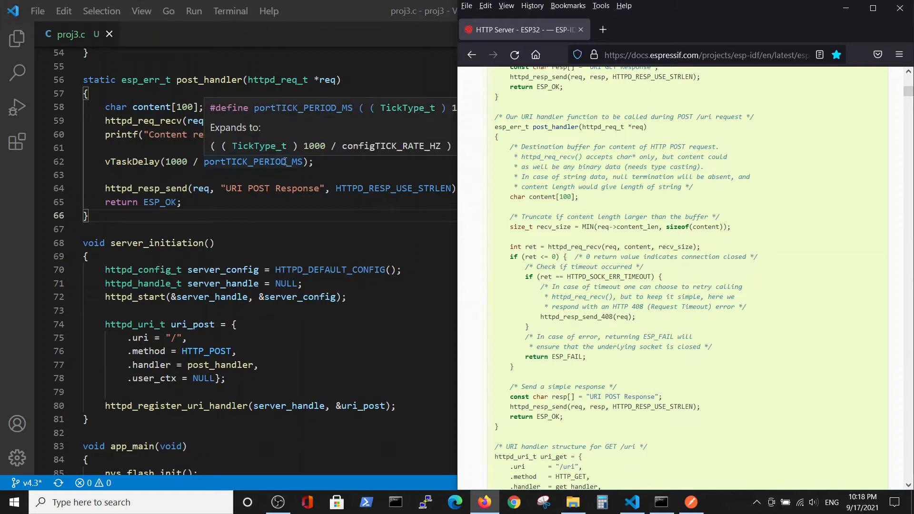
mouse_move(336, 168)
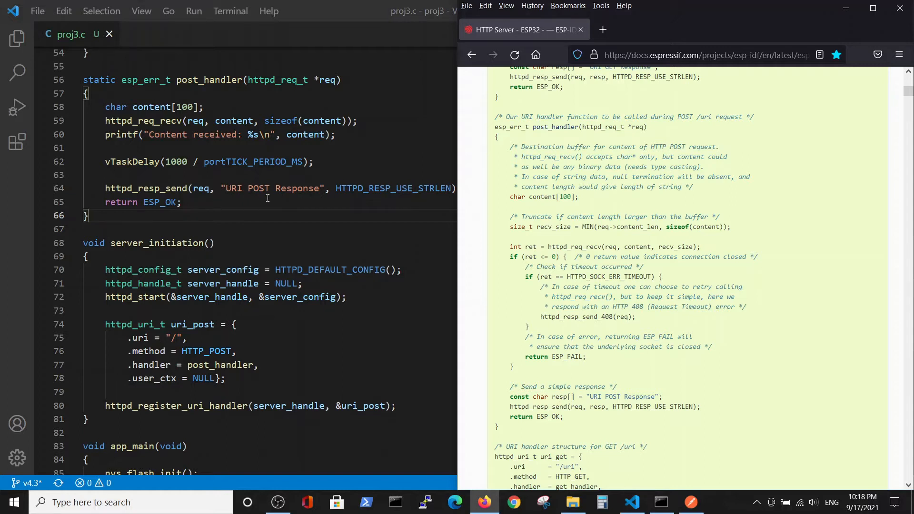
mouse_move(207, 201)
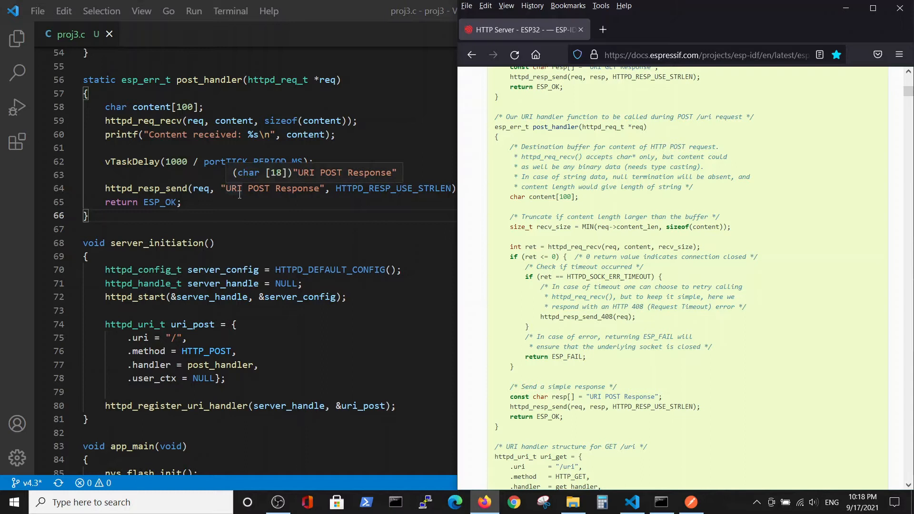
mouse_move(198, 253)
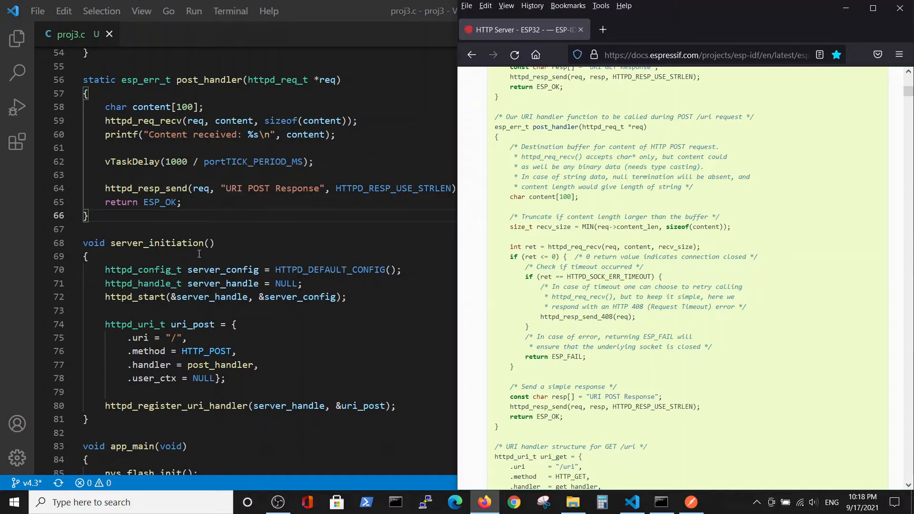
mouse_move(168, 259)
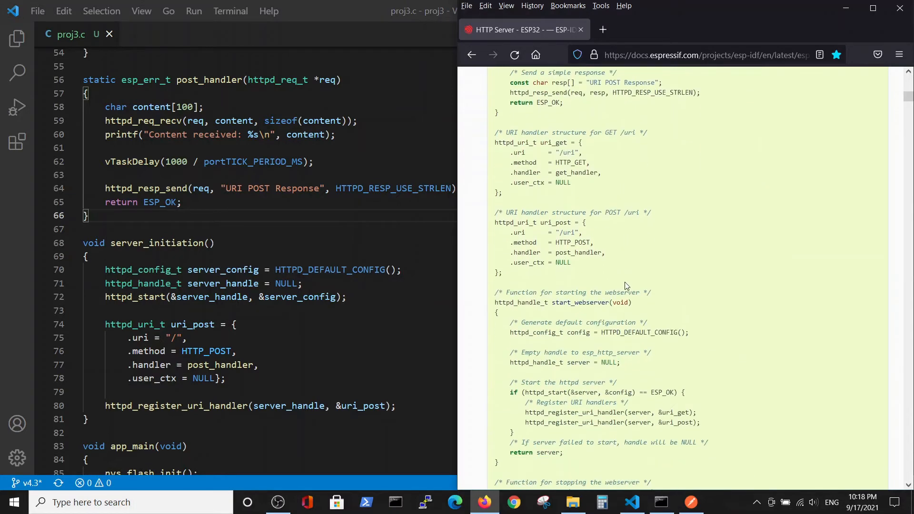
scroll("down", 3)
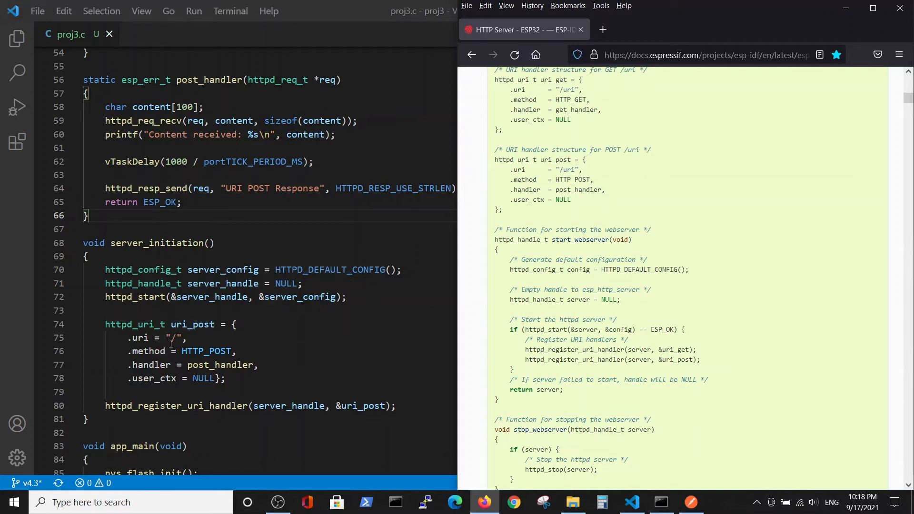
mouse_move(206, 351)
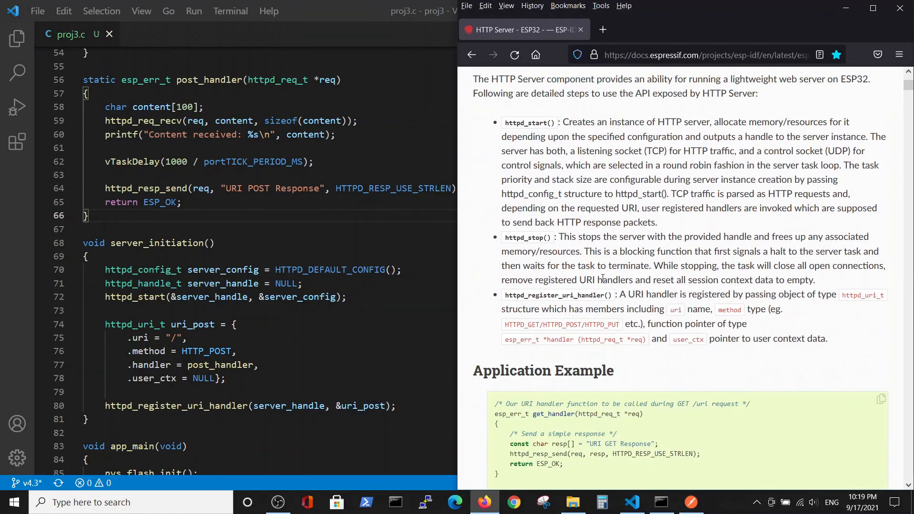
scroll("down", 3)
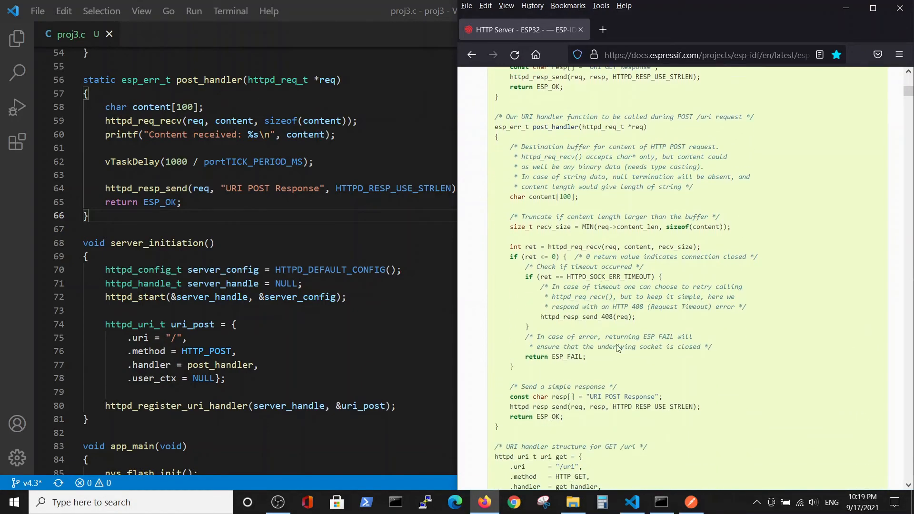
Run 'idf.py build flash monitor' for proj3 in the ESP-IDF 4.3 CMD window
left_click(659, 501)
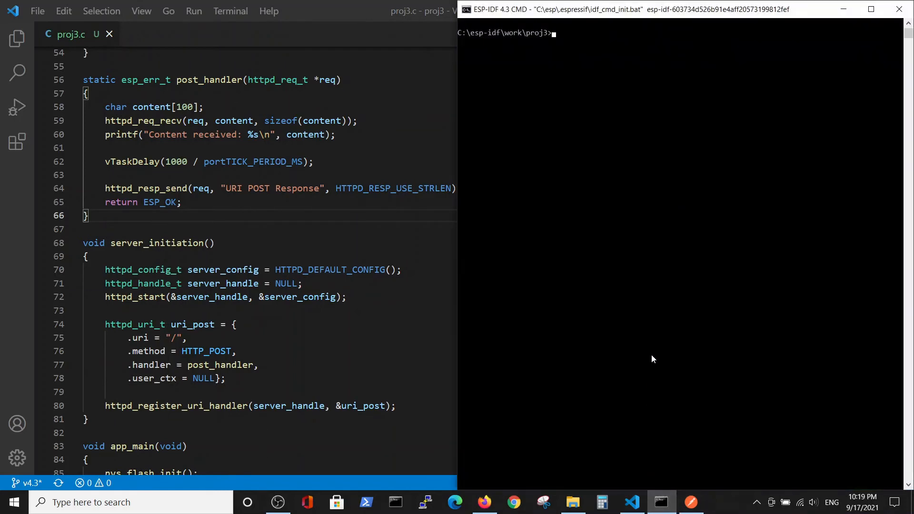
type("idf.py build flash monitor")
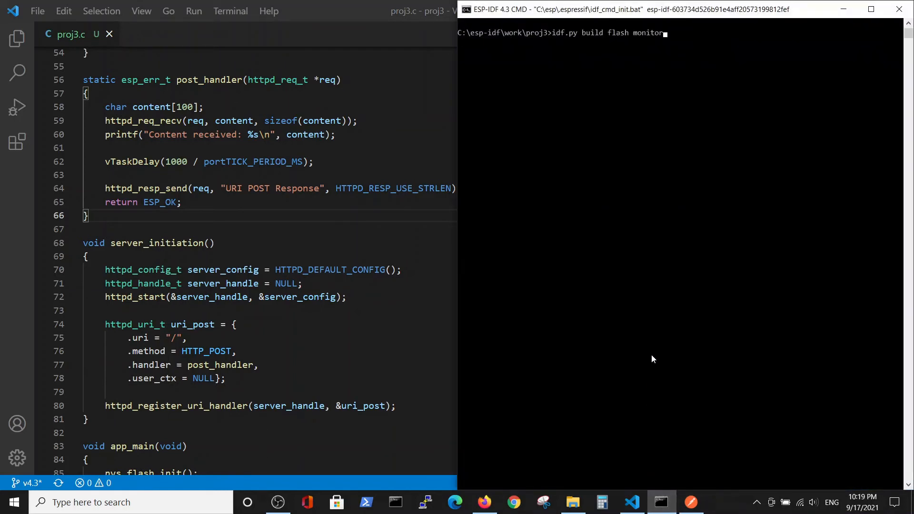
key("enter")
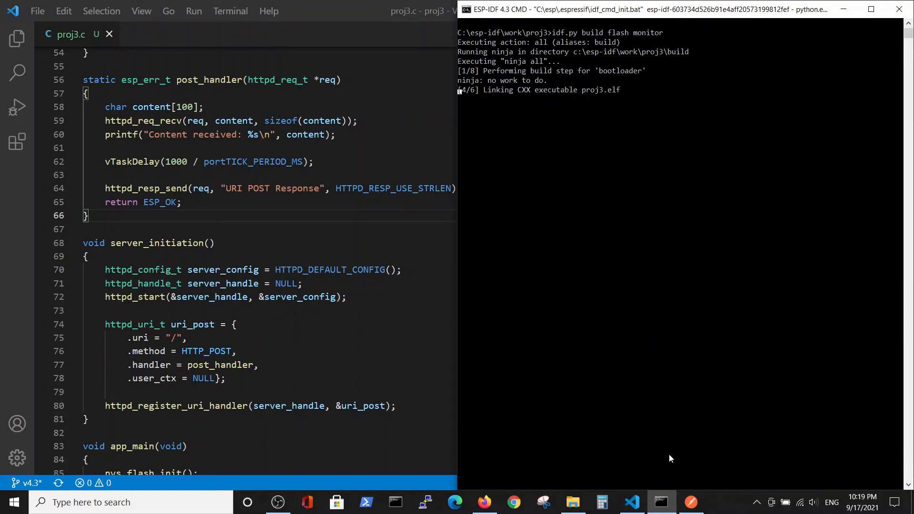
mouse_move(691, 502)
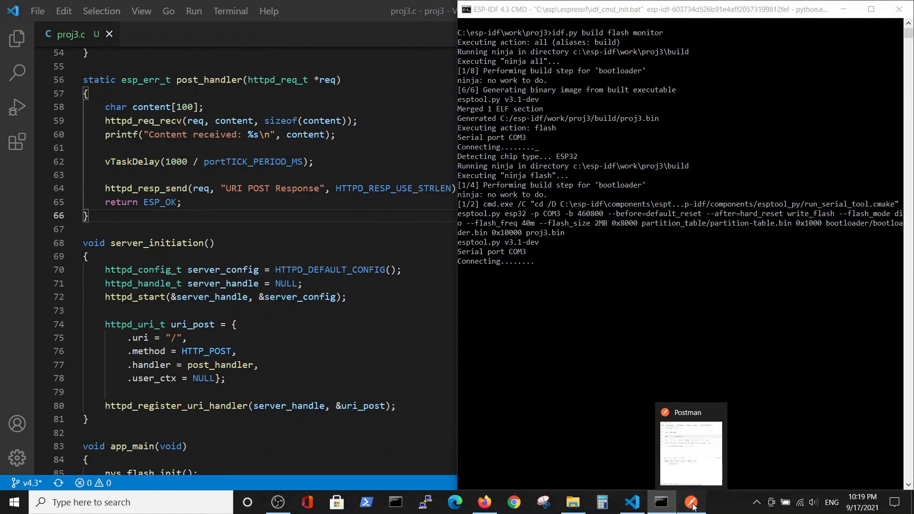
left_click(691, 502)
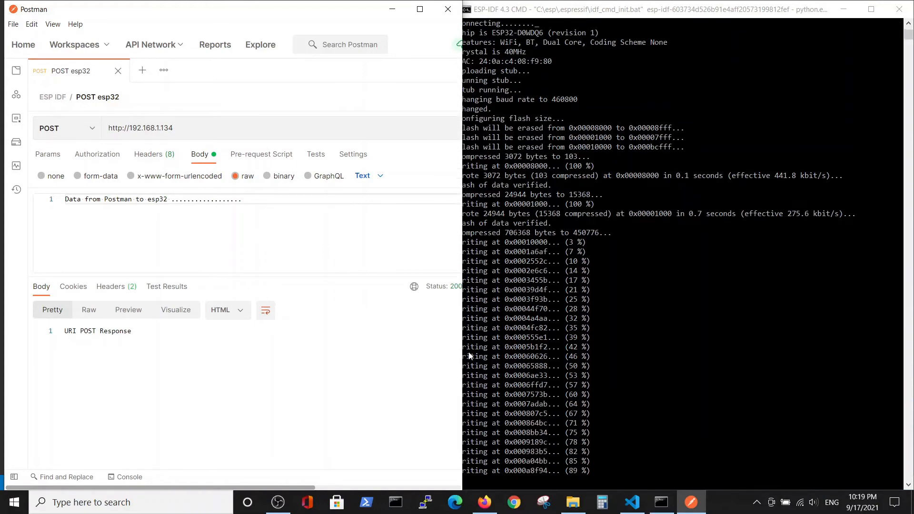
left_click(66, 127)
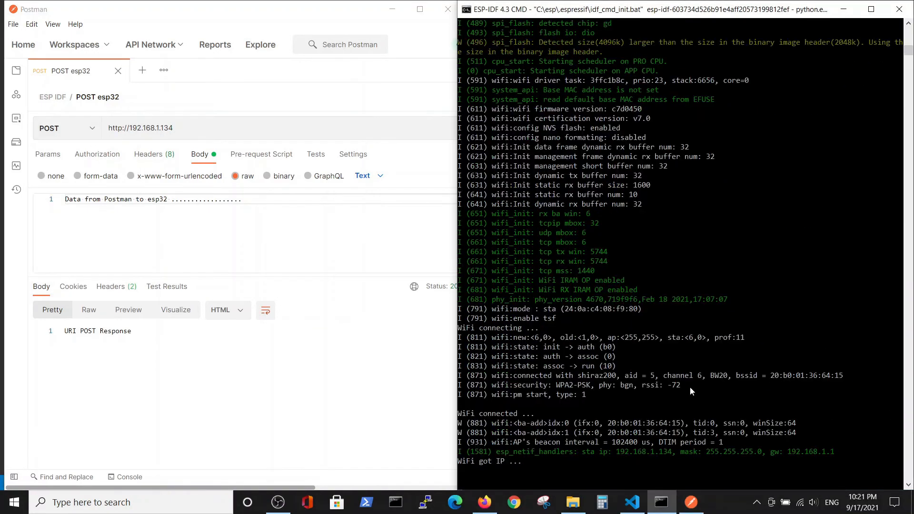
mouse_move(620, 451)
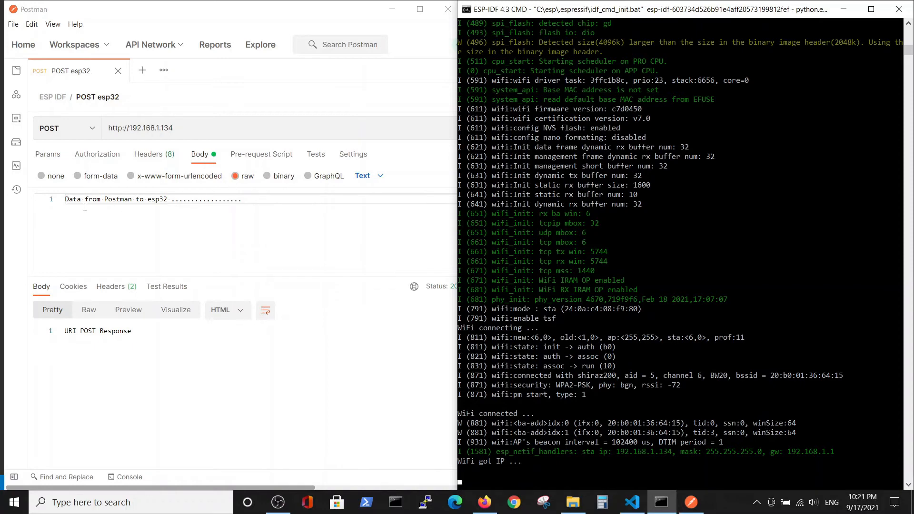
mouse_move(252, 200)
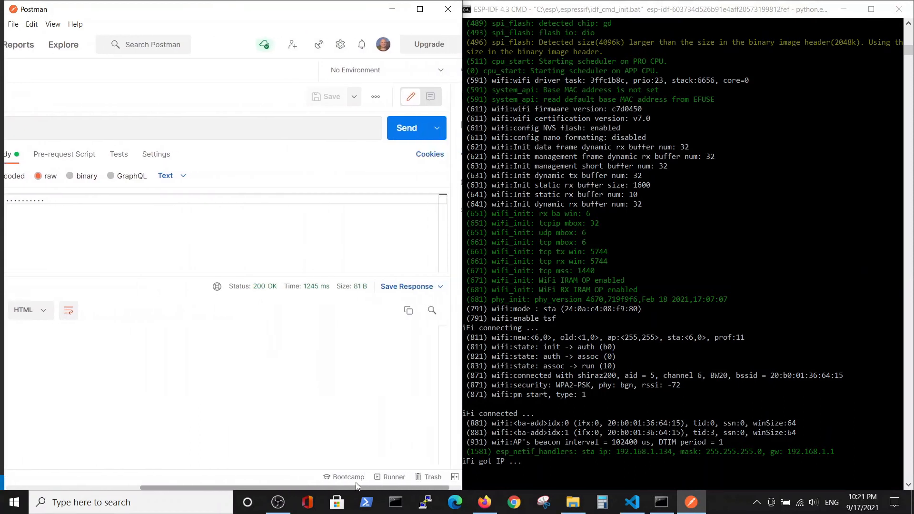
Send the 'Data from Postman to esp32' POST three times, each returning 200 OK and printed in the monitor
left_click(406, 127)
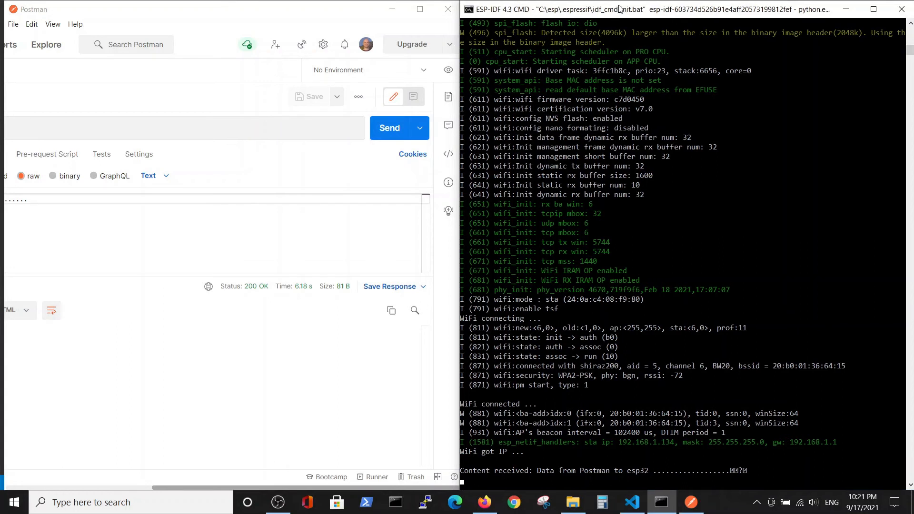
mouse_move(535, 483)
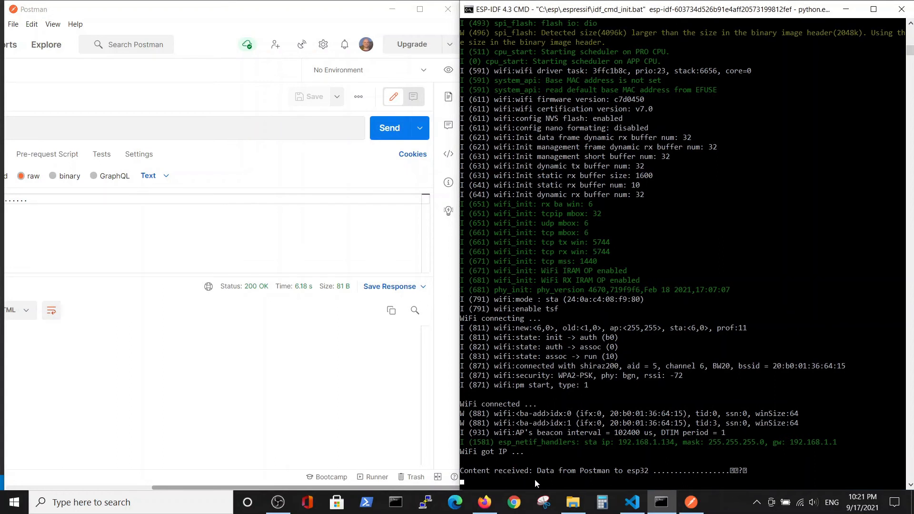
mouse_move(740, 479)
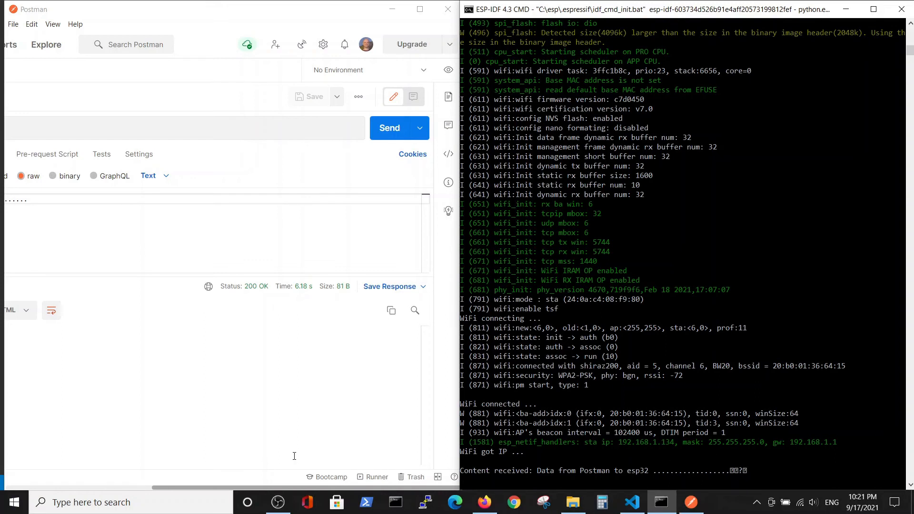
mouse_move(739, 476)
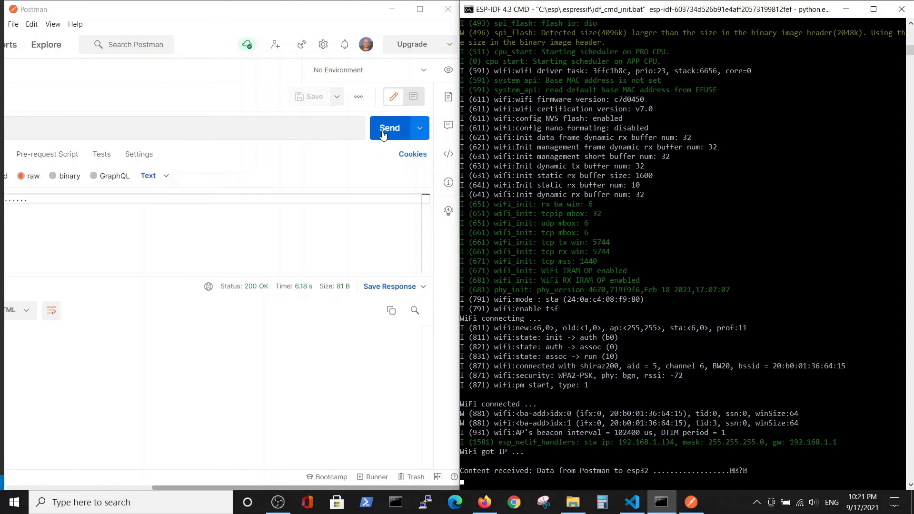
left_click(389, 128)
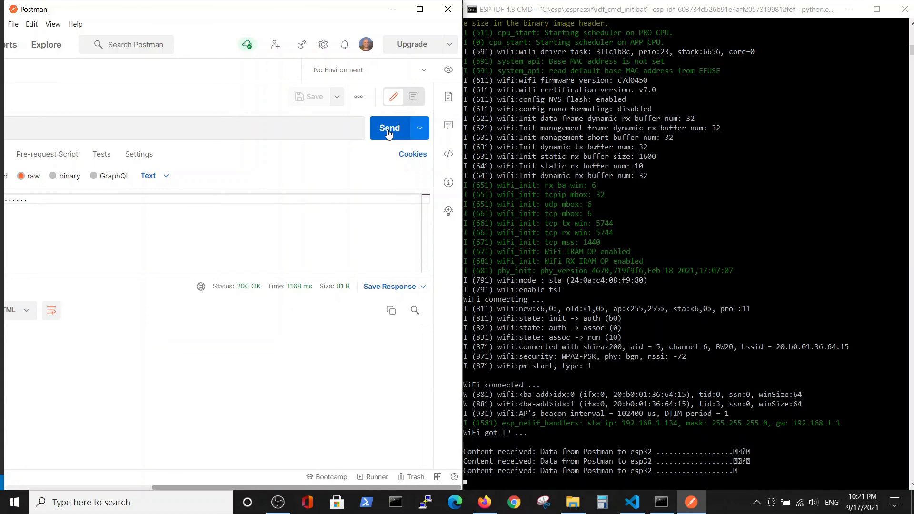
mouse_move(422, 132)
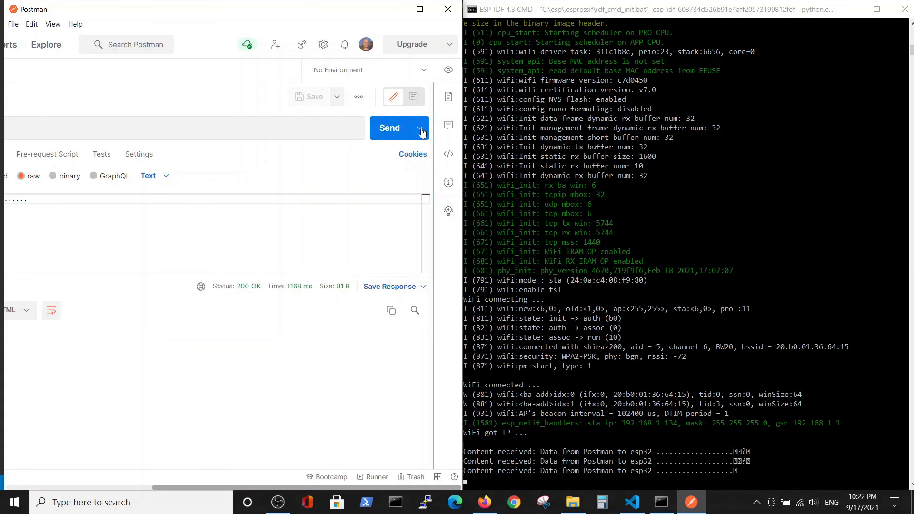
left_click(659, 501)
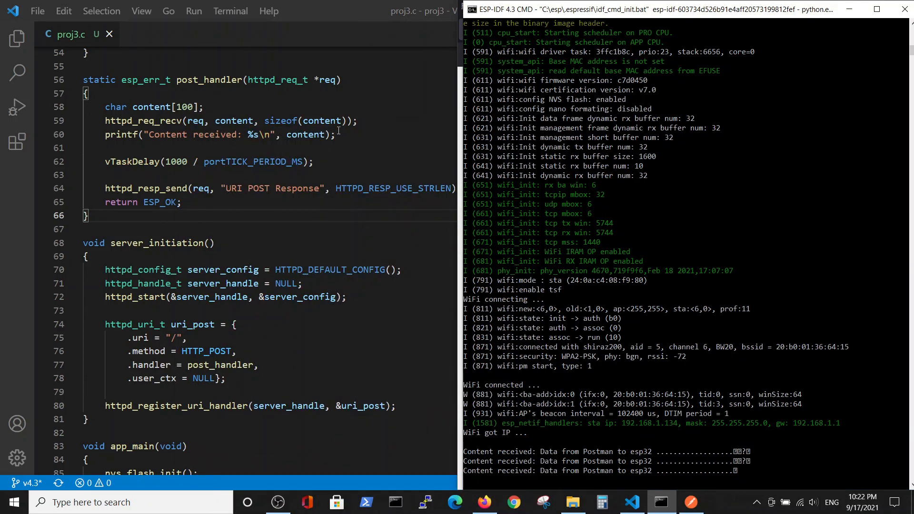
mouse_move(306, 134)
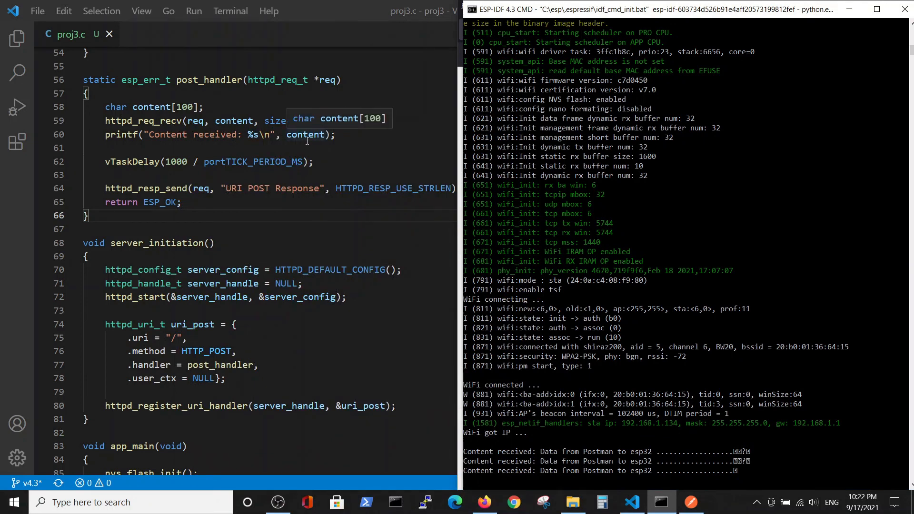
left_click(661, 502)
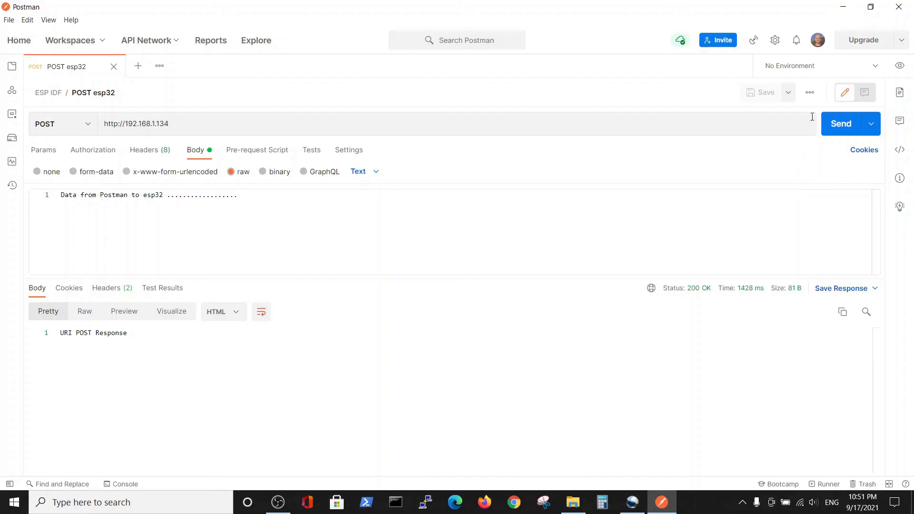